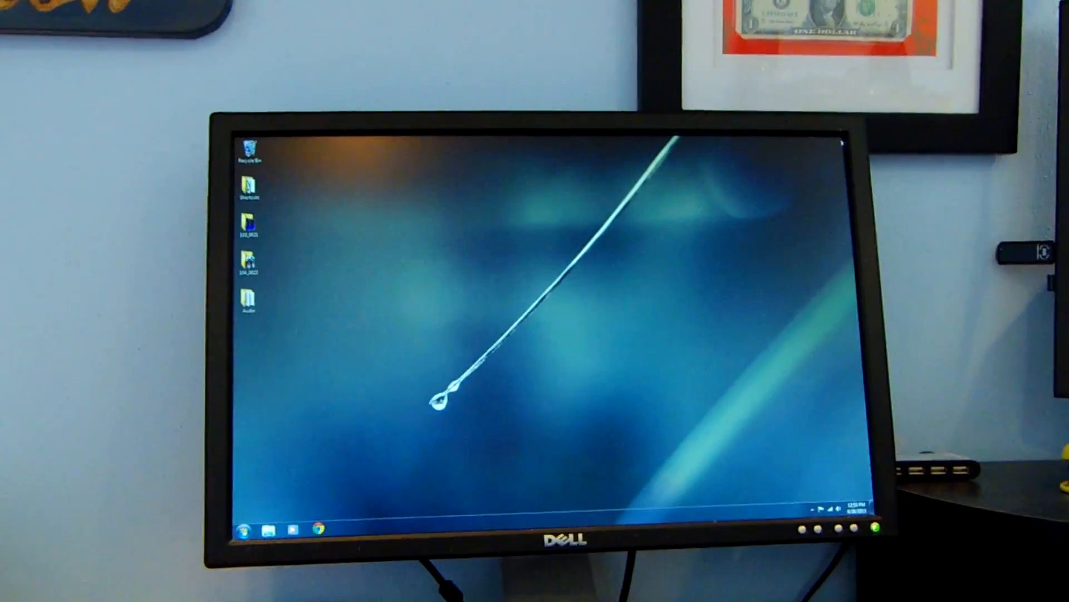
Open the desktop folder containing the Adobe CS6 program shortcuts
double_click(250, 187)
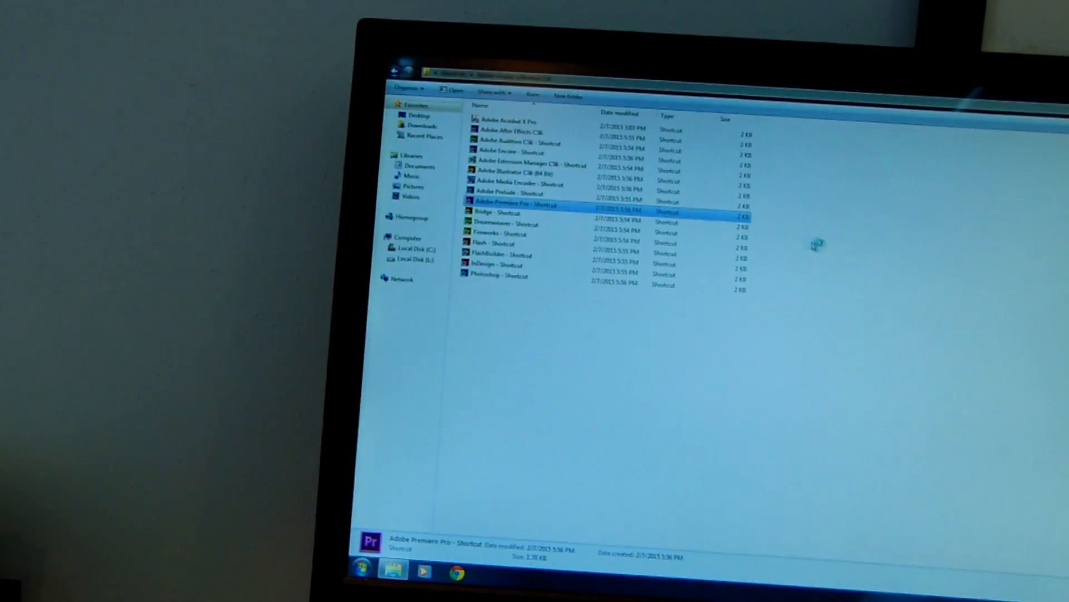
Launch Dreamweaver CS6 from its shortcut and bring its welcome screen to the front
double_click(520, 204)
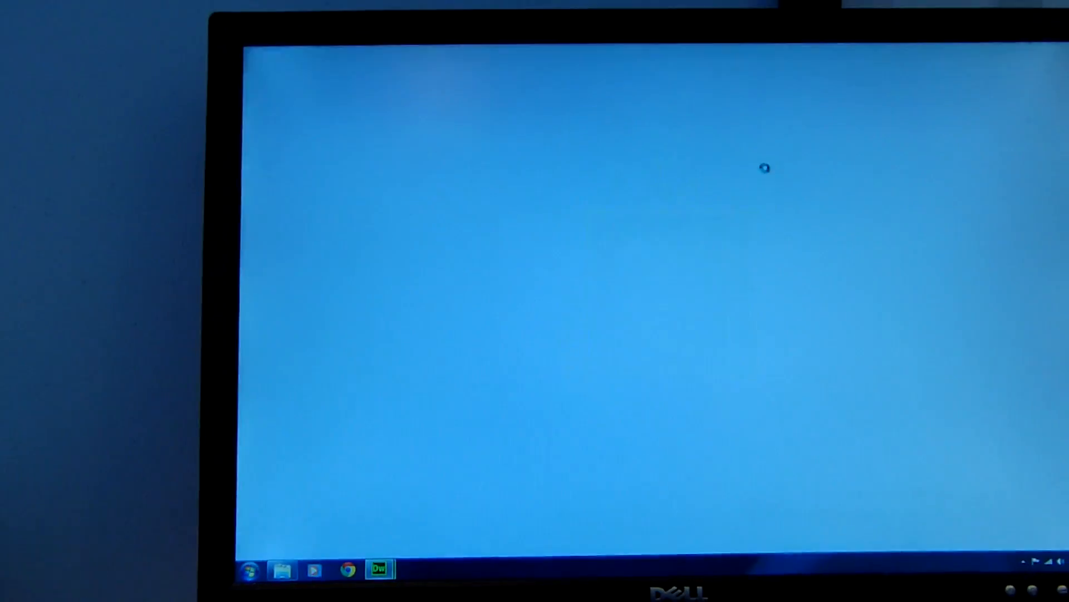
click(379, 569)
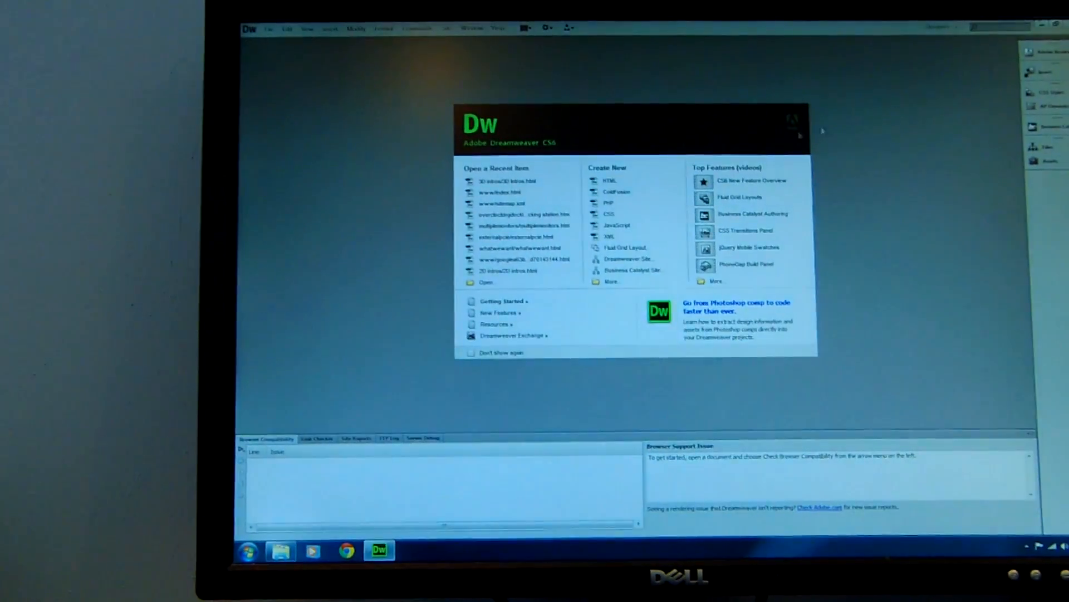